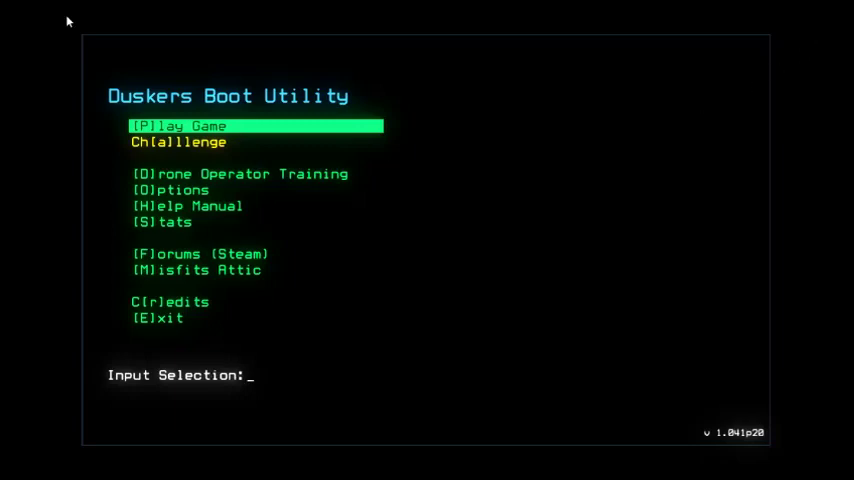
{"action": "mouse_move", "coordinate": [790, 79]}
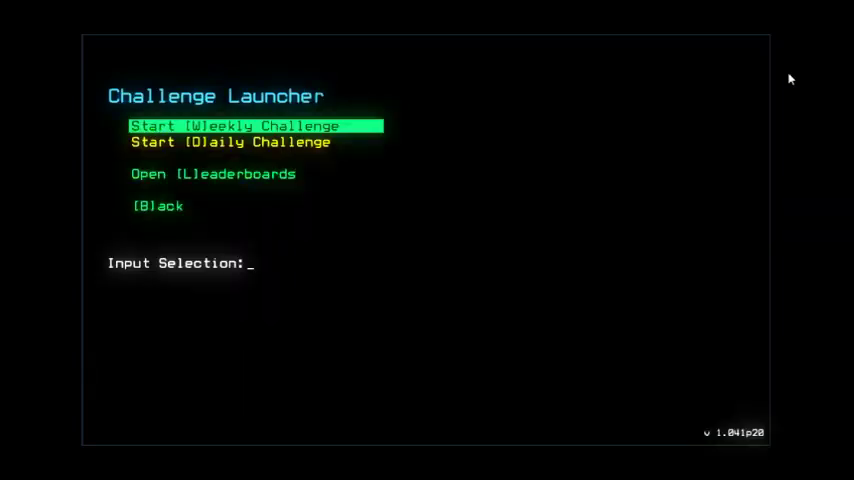
Move the Challenge Launcher selection to Open Leaderboards with L
{"action": "type", "text": "l"}
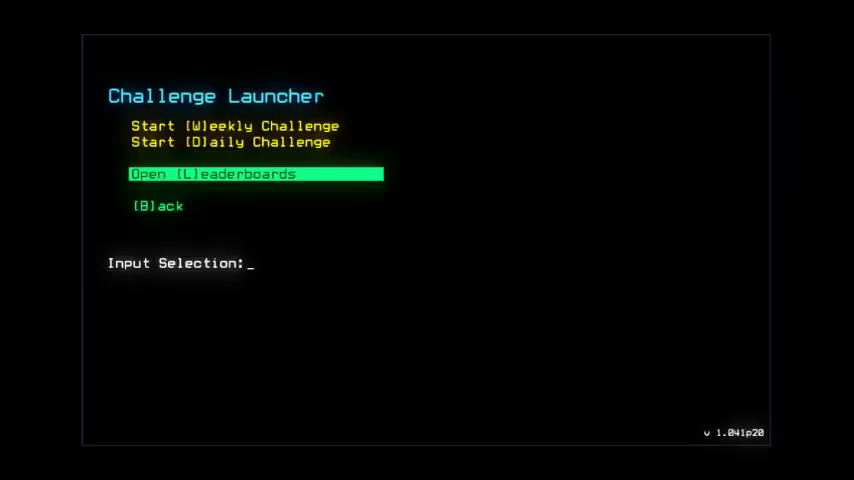
Leave the 18-room schematic view and enter the status command to check the drones
{"action": "key", "text": "l"}
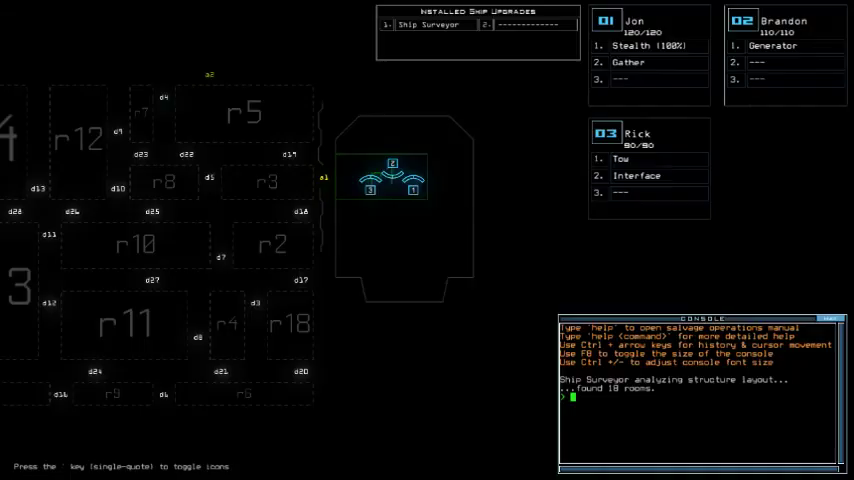
{"action": "key", "text": "Escape"}
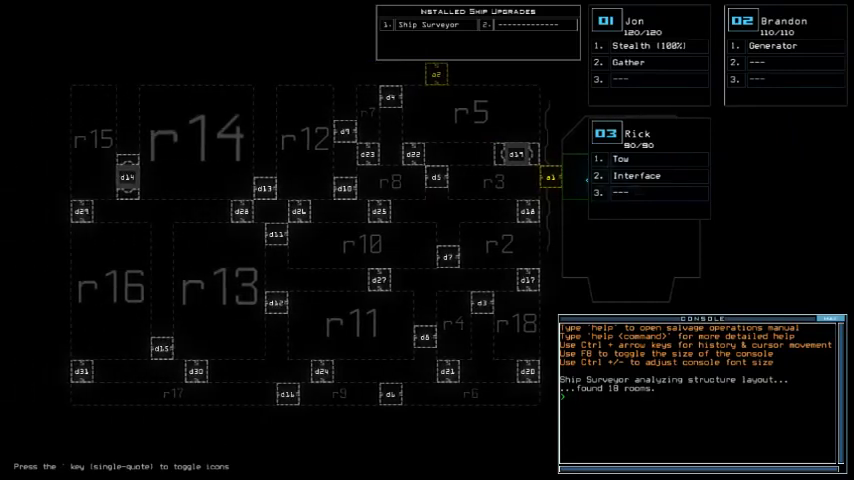
{"action": "type", "text": "status"}
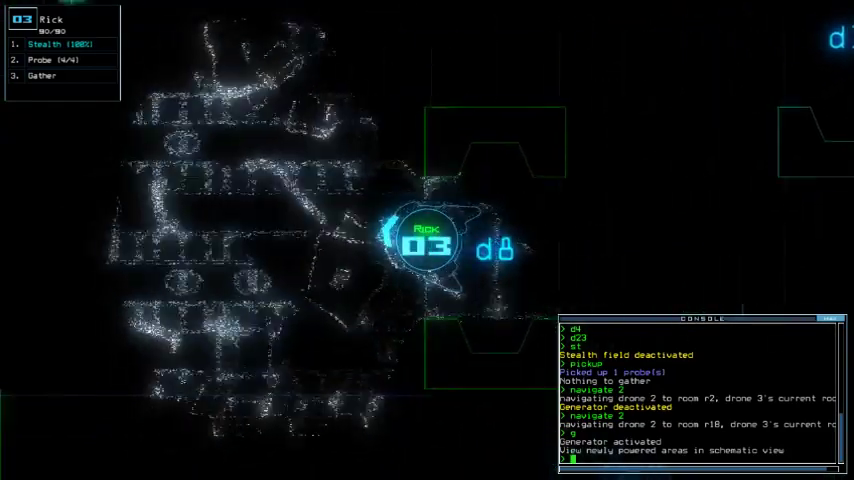
Enter an apostrophe in the console while sending drone 2 toward r18
{"action": "key", "text": "'"}
{"action": "type", "text": "st"}
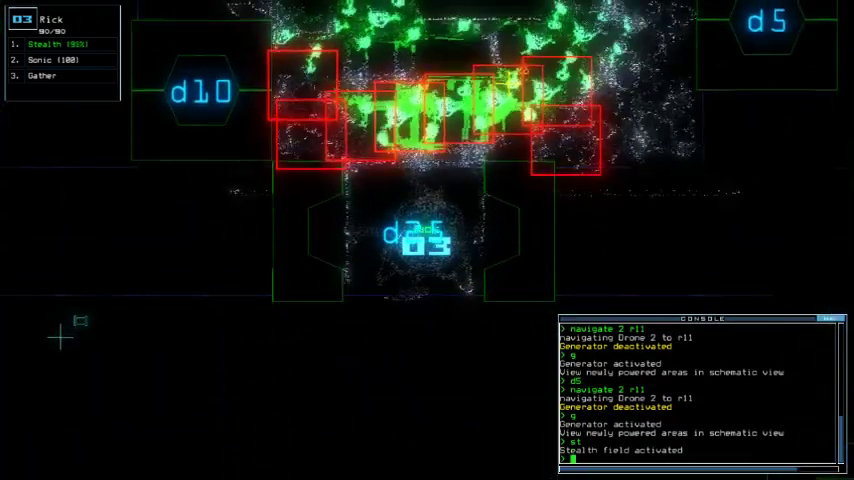
Enter the sonic command twice to lure the red-marked creatures
{"action": "type", "text": "sonic"}
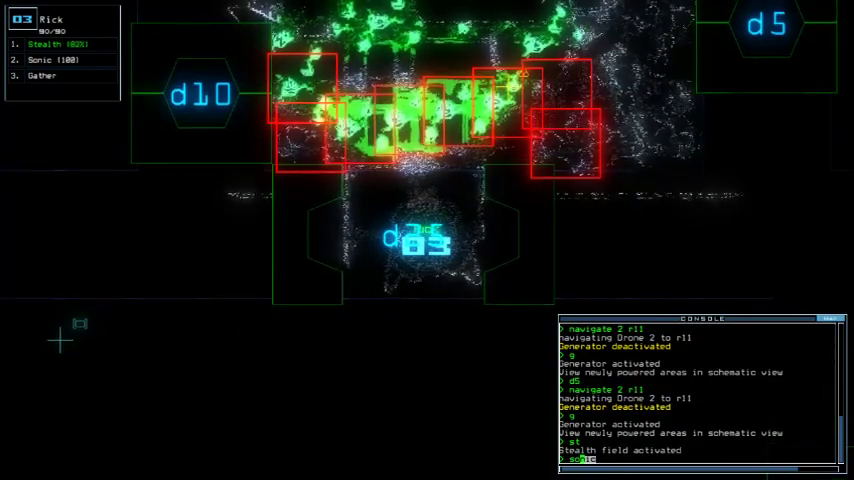
{"action": "type", "text": "sonic"}
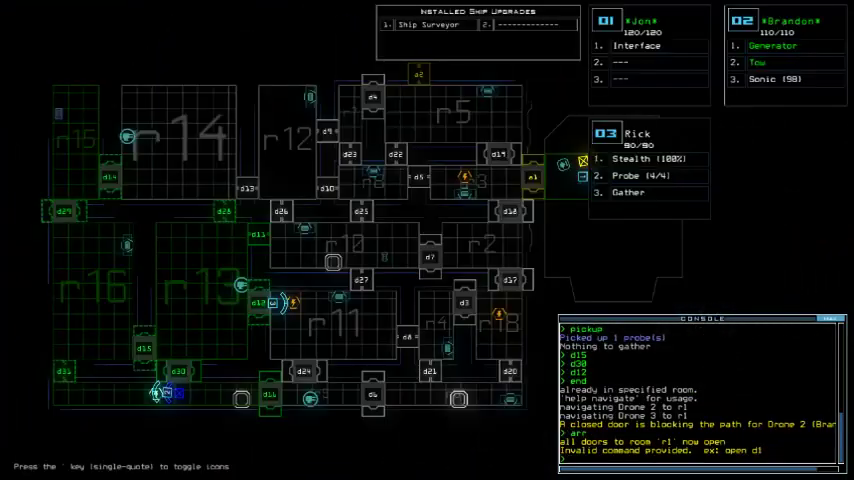
Enter 'navigate 2 3' to route drone 2 to drone 3 in room r1
{"action": "type", "text": "navigate 2 3"}
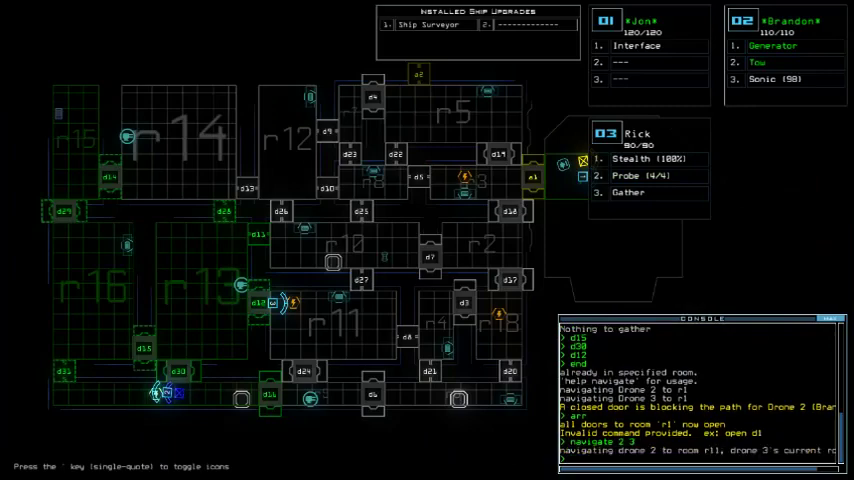